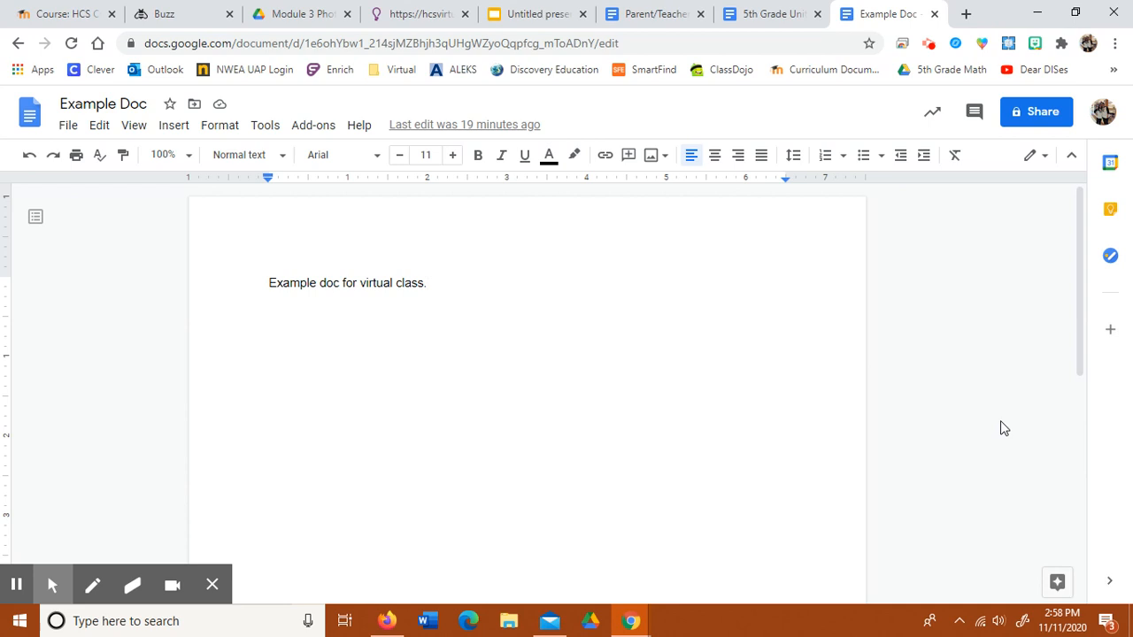
Open Example Doc's Share panel and change the link to Horry County Schools view access
left_click(428, 282)
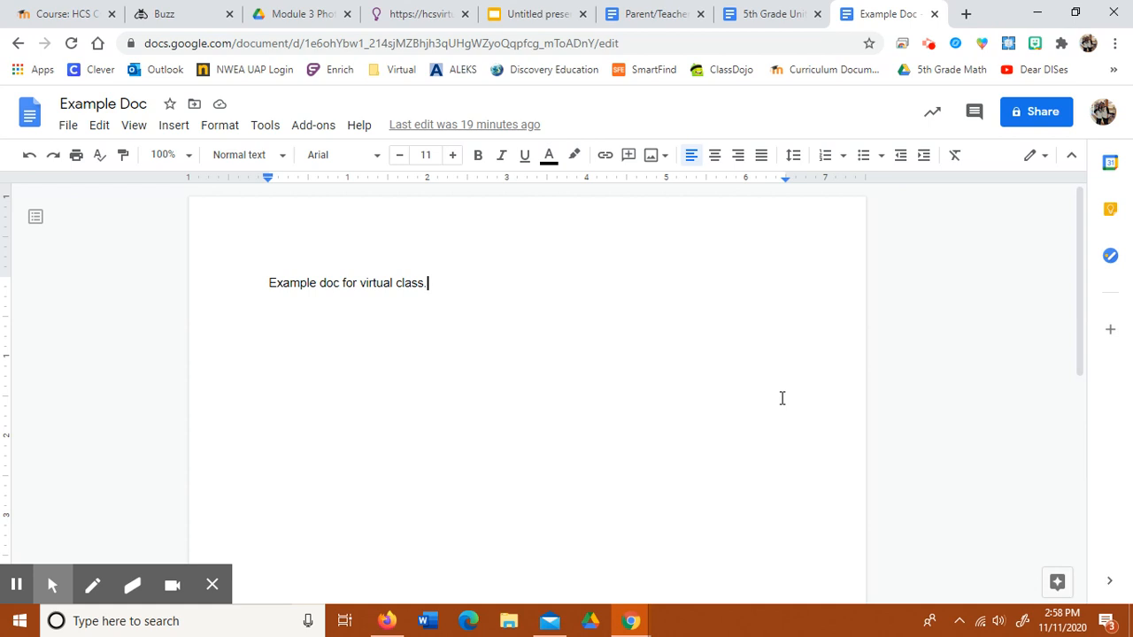
mouse_move(894, 405)
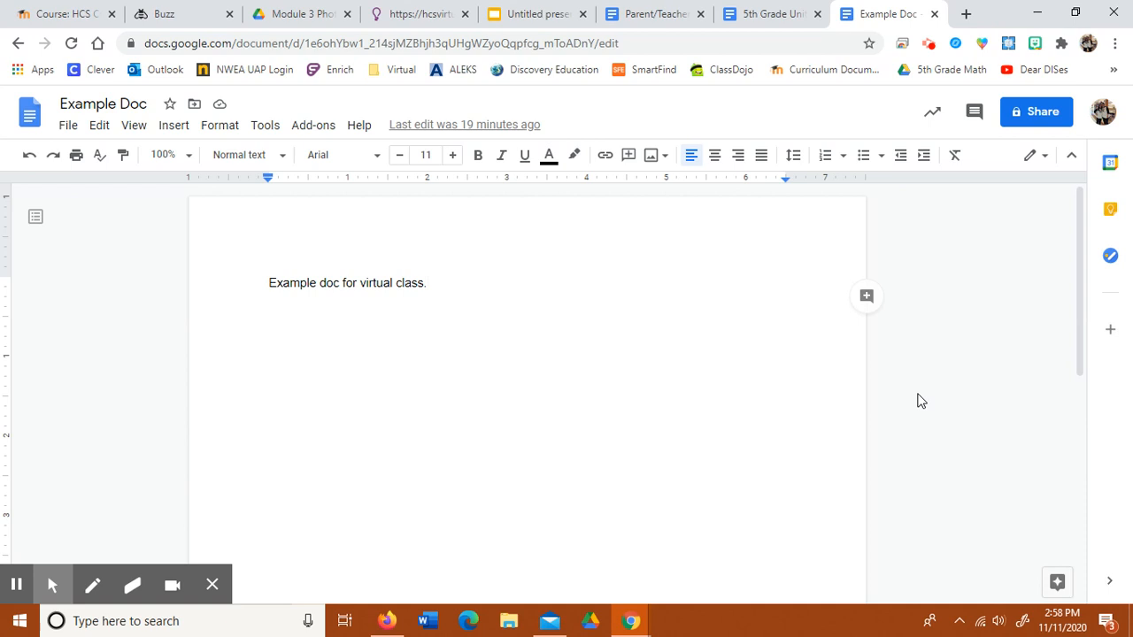
left_click(427, 282)
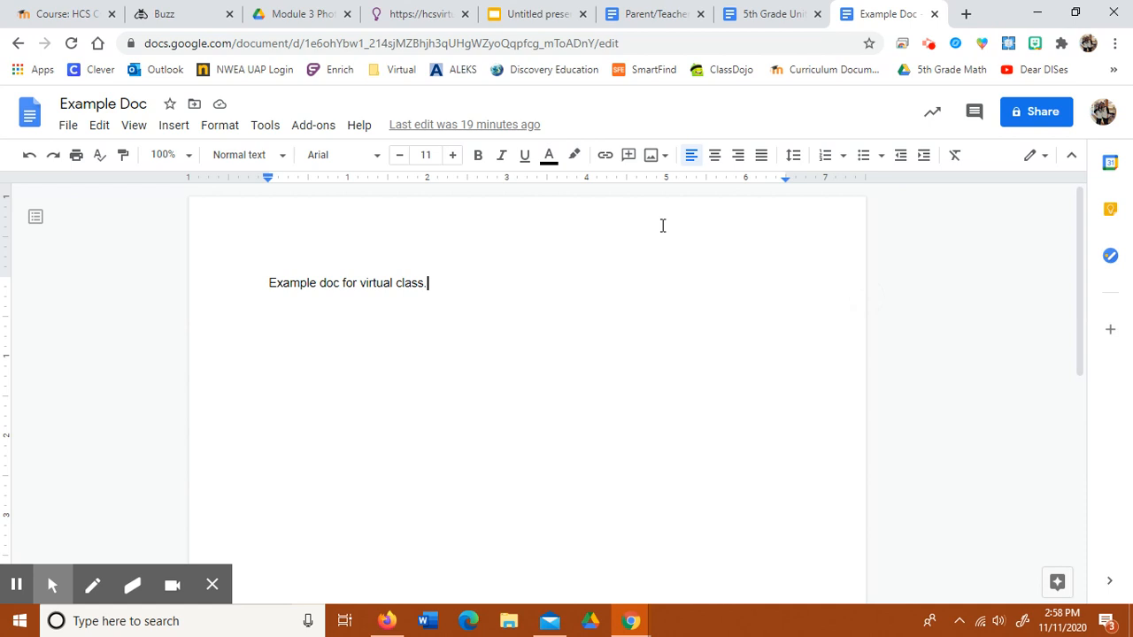
mouse_move(617, 255)
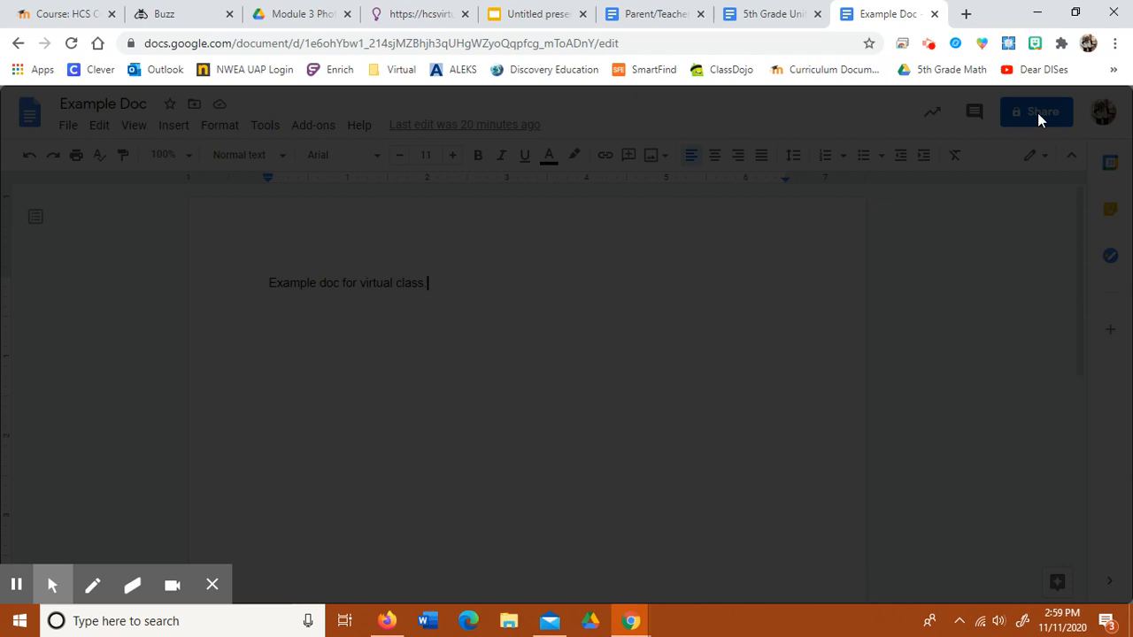
left_click(1036, 112)
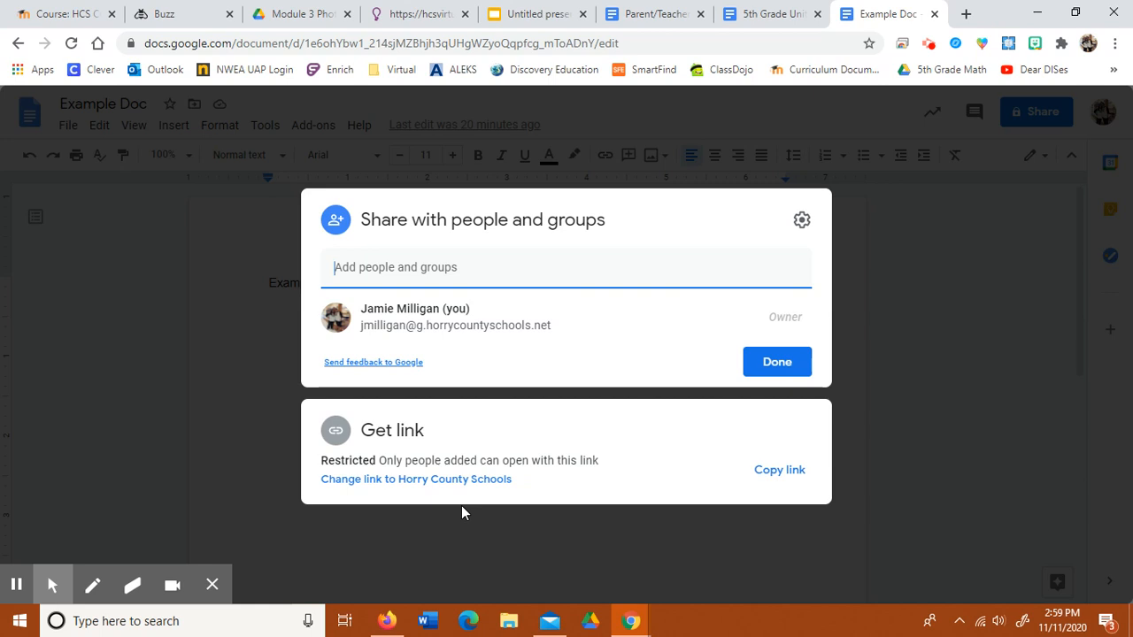
mouse_move(353, 473)
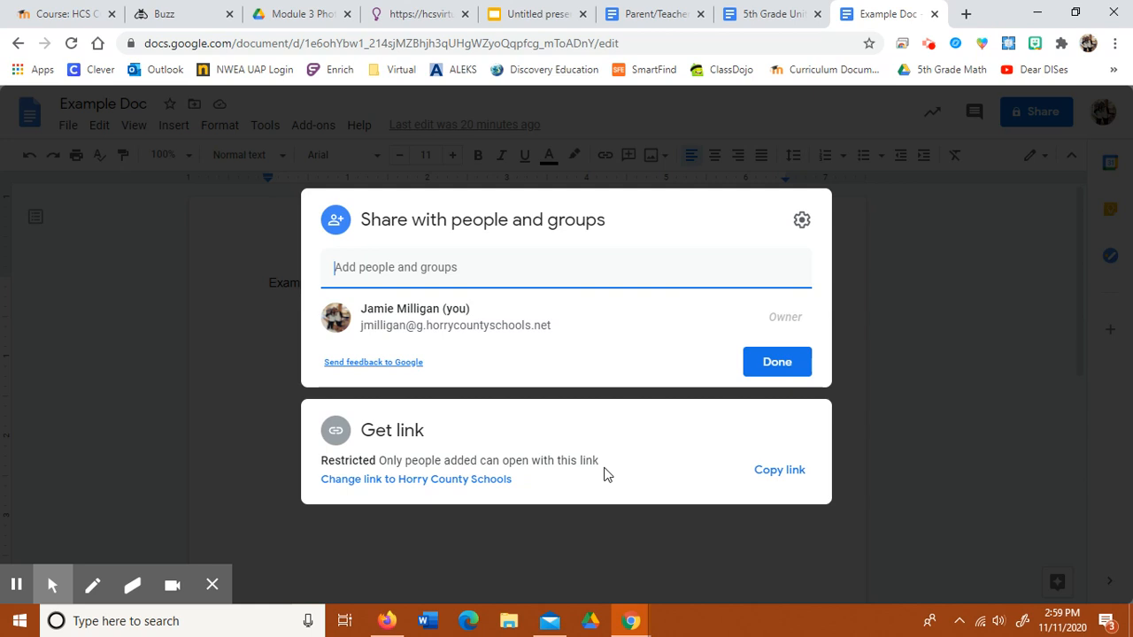
mouse_move(396, 508)
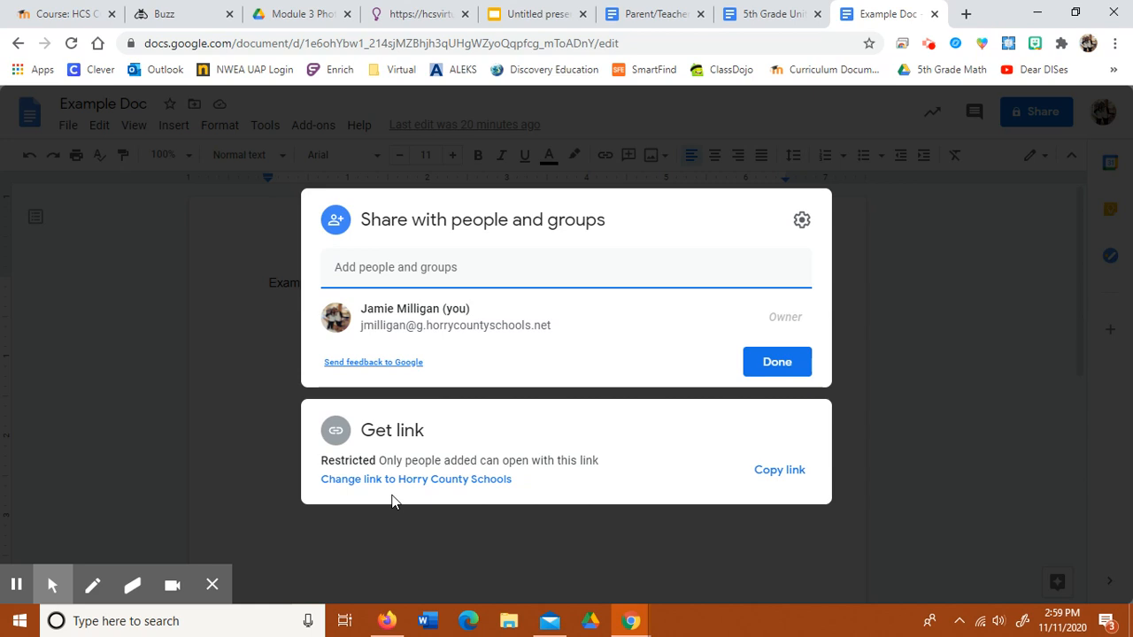
left_click(416, 479)
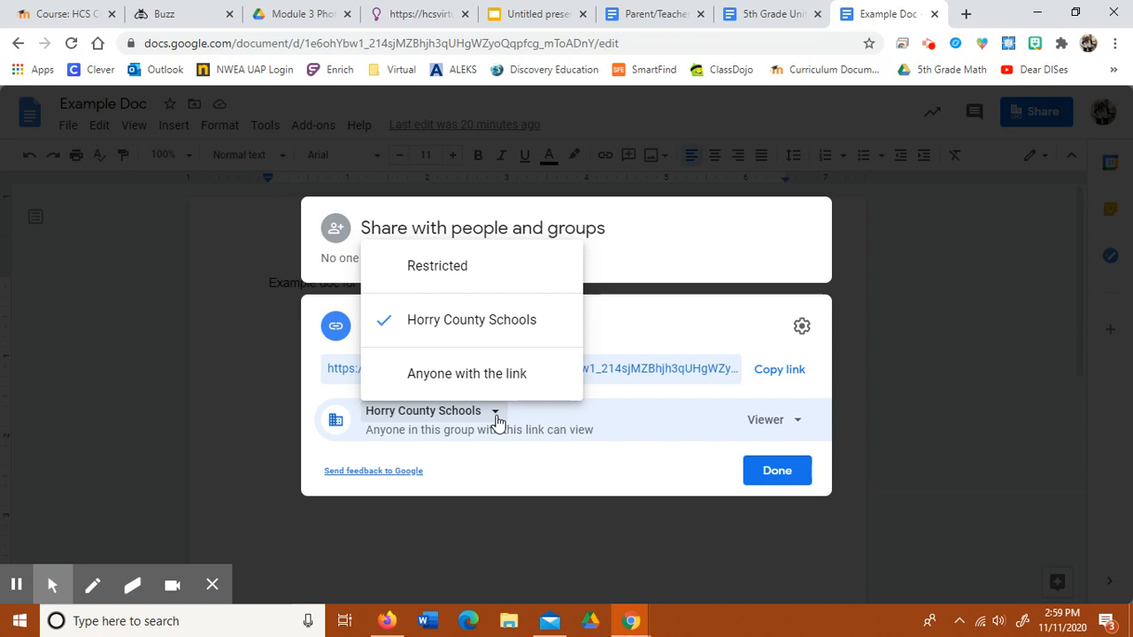
mouse_move(495, 382)
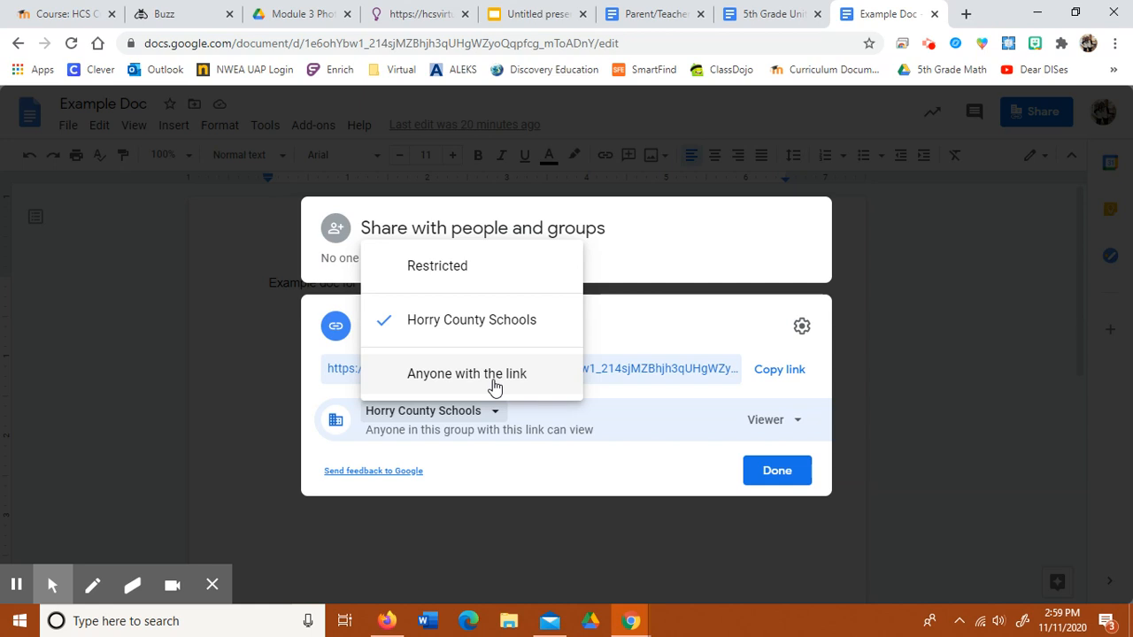
Set link access to 'Anyone with the link' as viewer
left_click(455, 374)
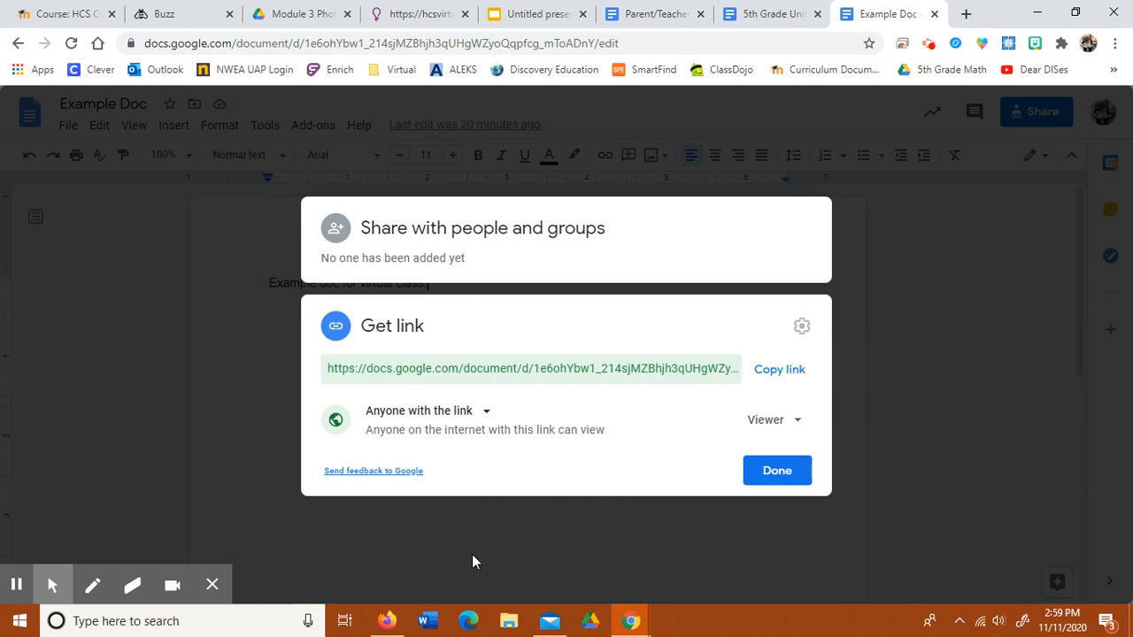
Copy the public viewer link and close the sharing settings with Done
left_click(779, 369)
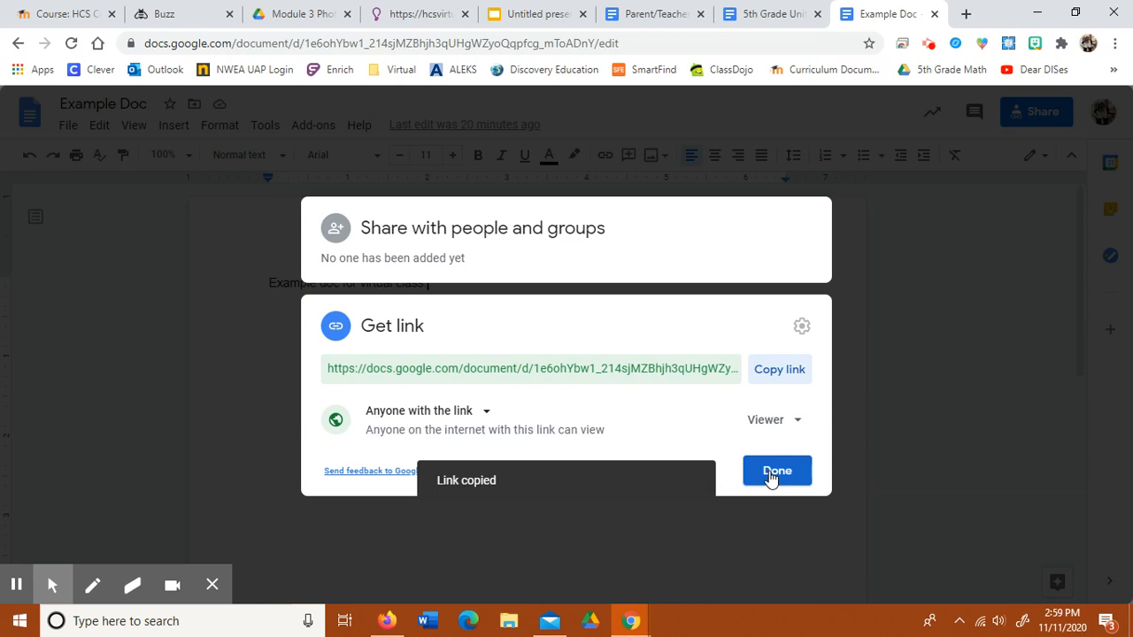
left_click(776, 470)
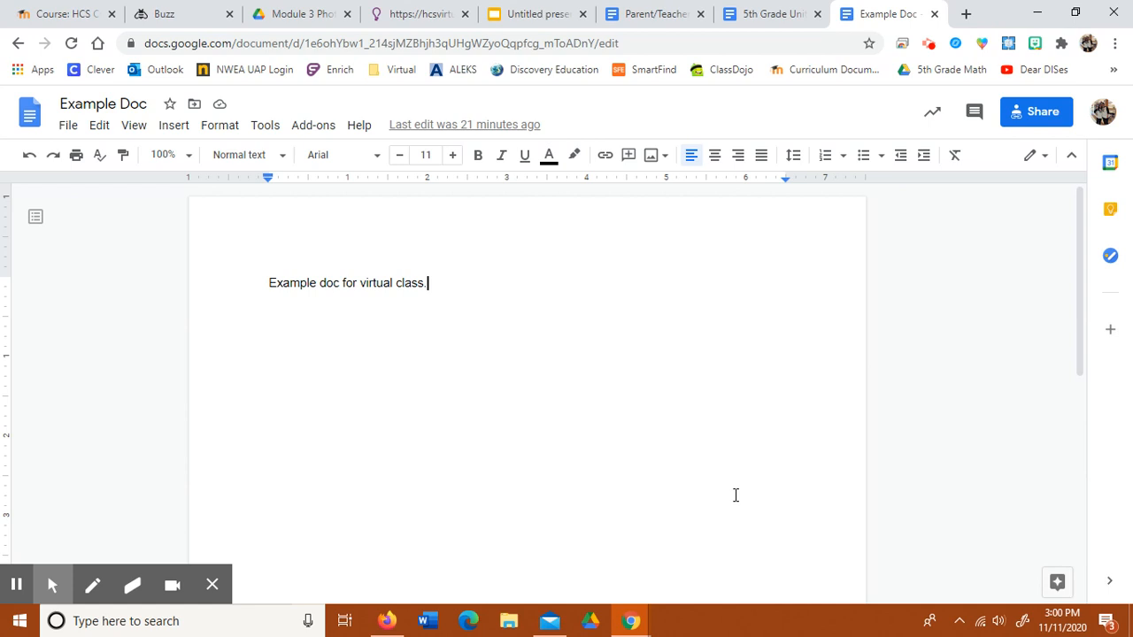
mouse_move(1022, 126)
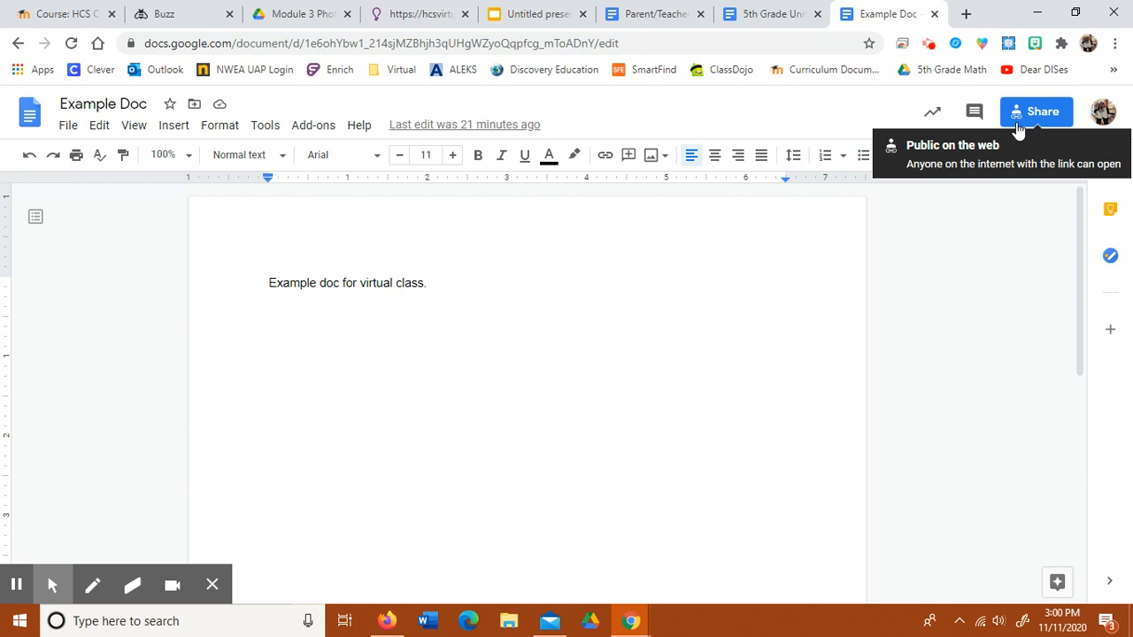